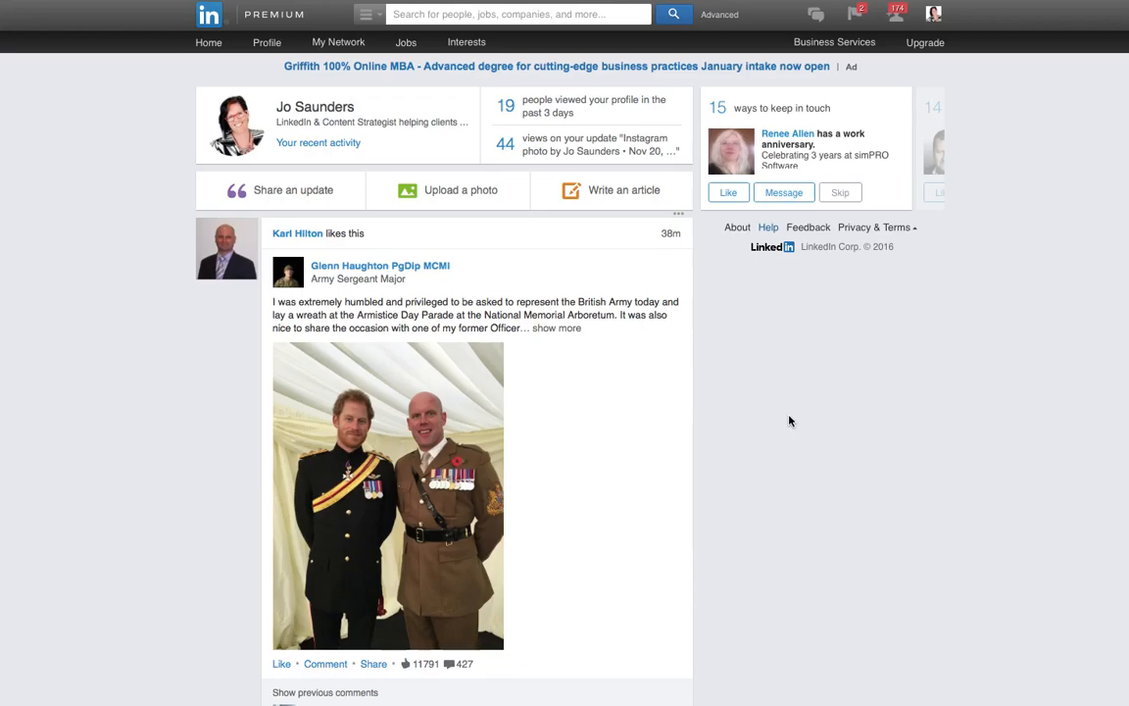
pyautogui.moveTo(758, 360)
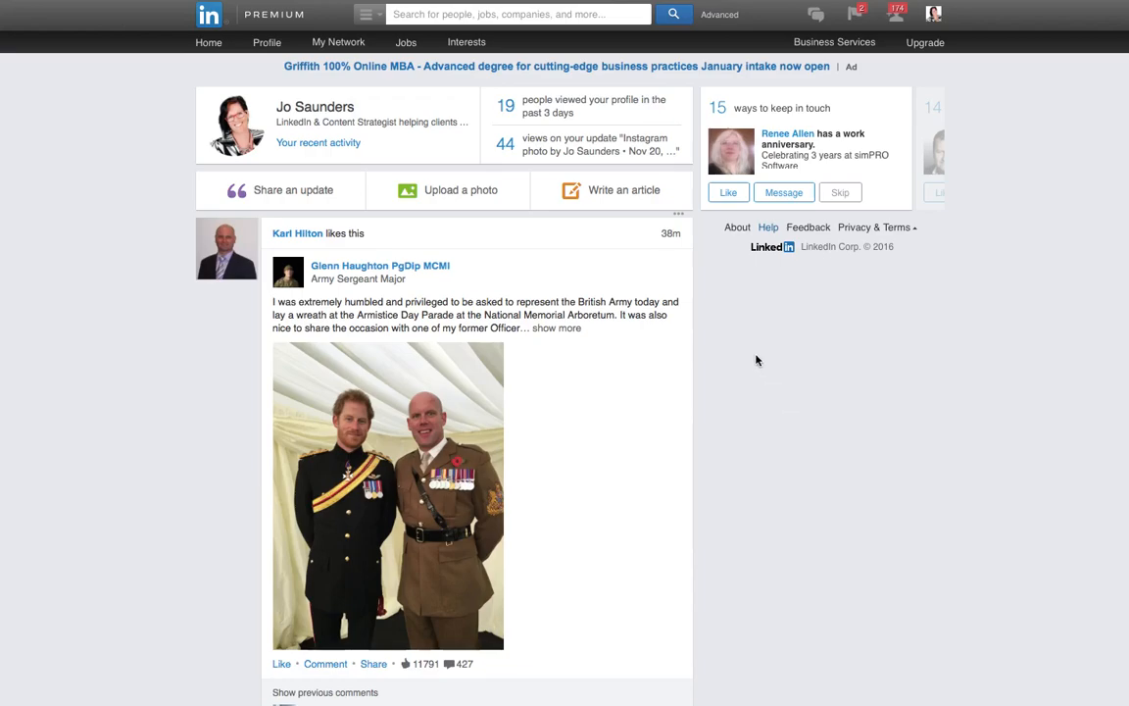
pyautogui.moveTo(729, 17)
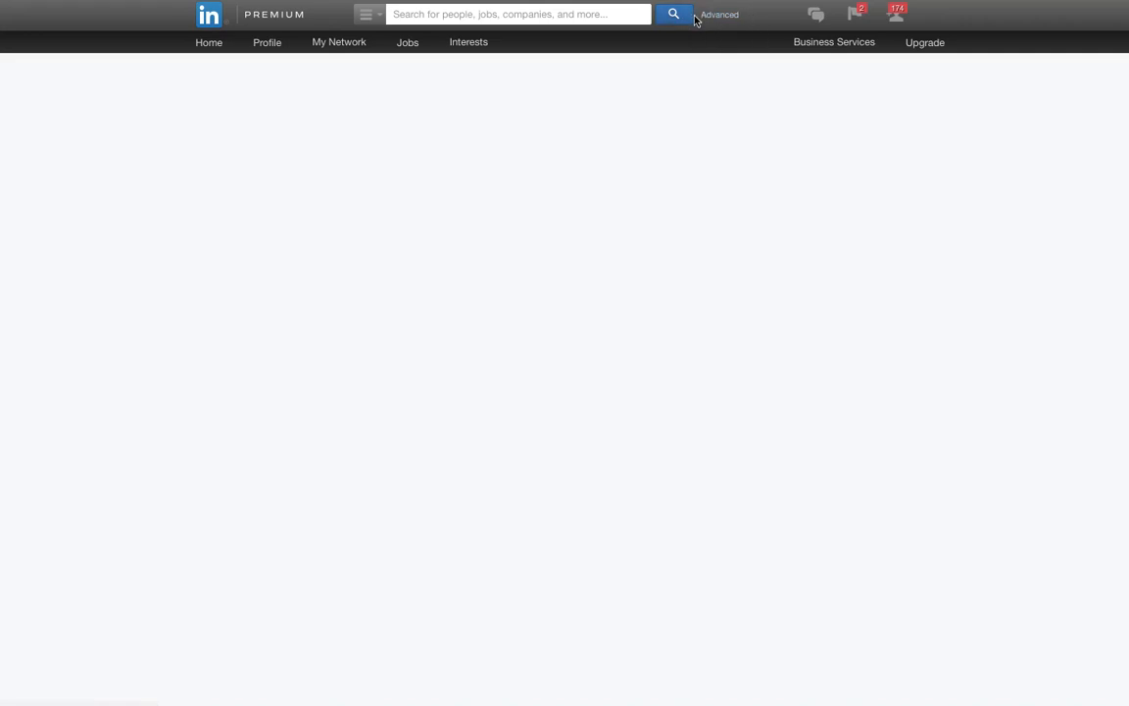
# Step: Open the Advanced People Search form over the 4,447,333 filtered people results
pyautogui.click(720, 13)
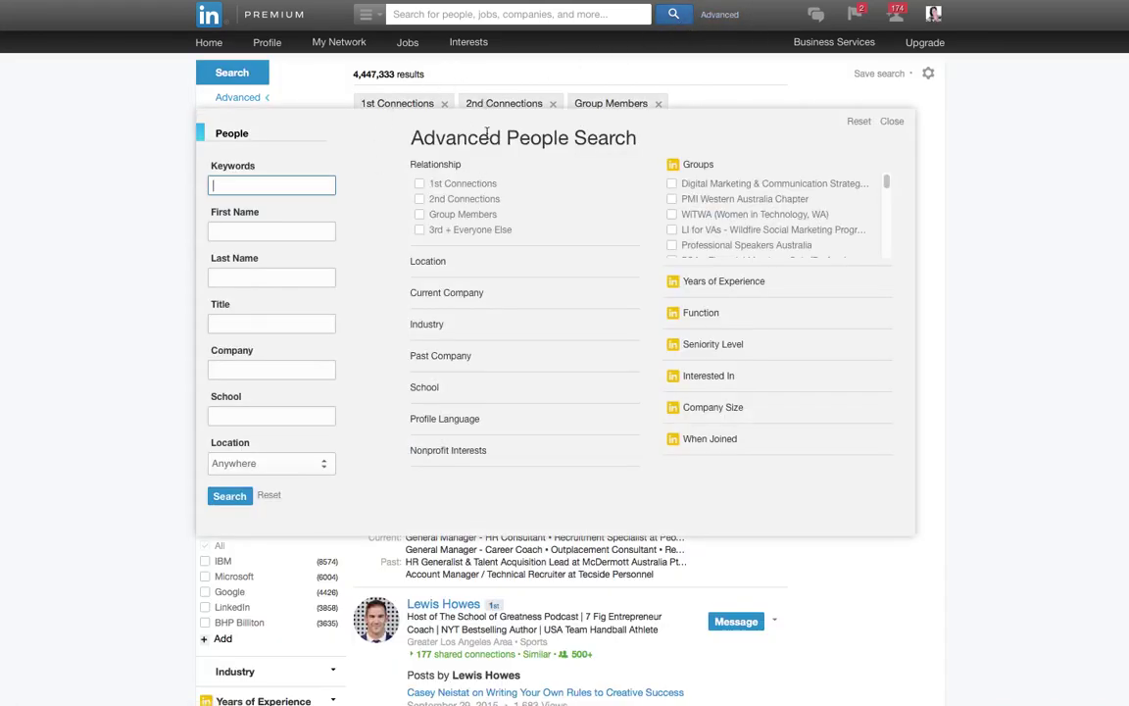
pyautogui.moveTo(488, 230)
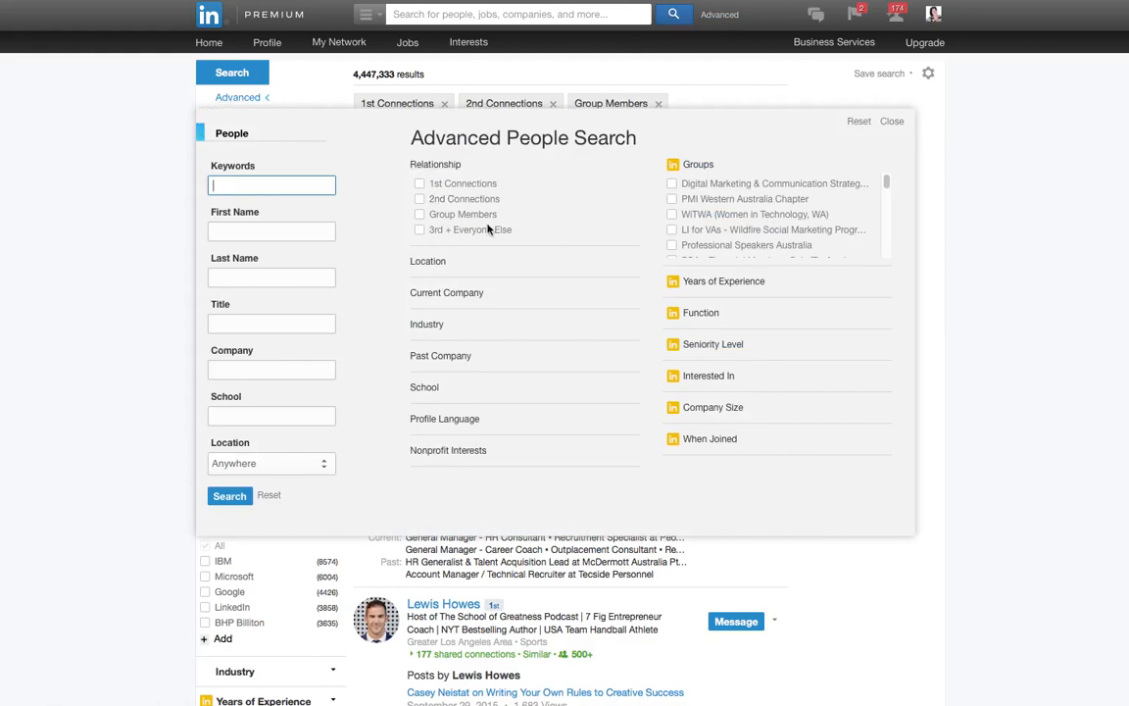
pyautogui.moveTo(404, 506)
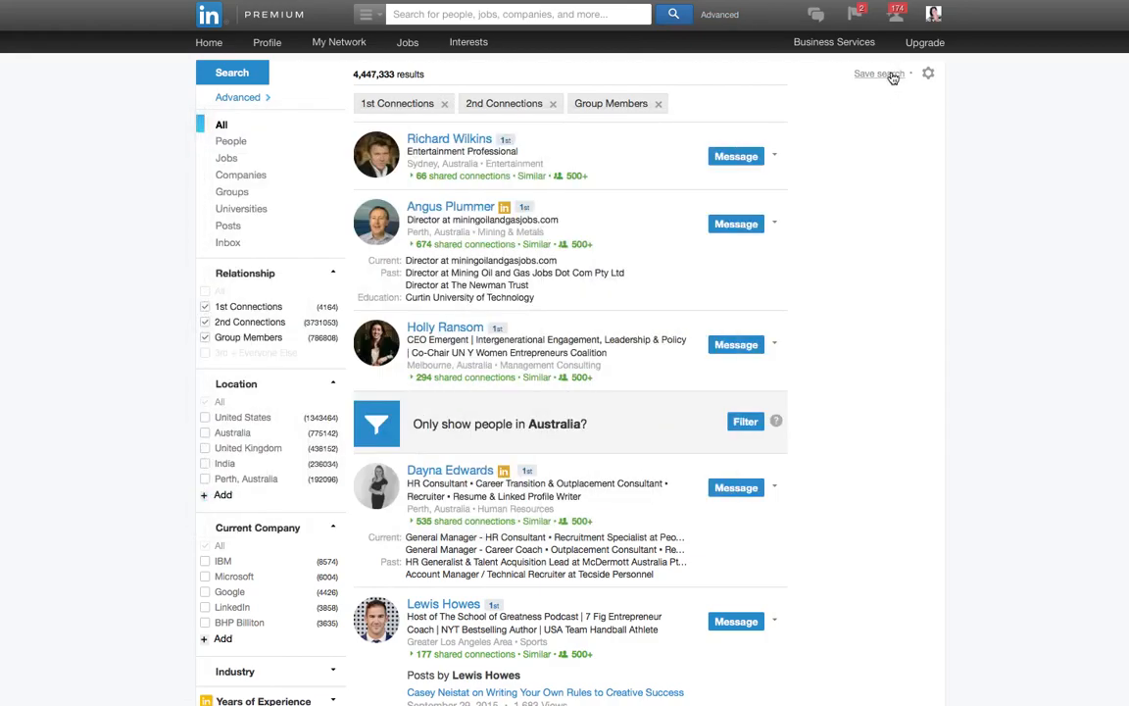
# Step: Bring up the Saved Searches list of five saved people searches
pyautogui.click(880, 76)
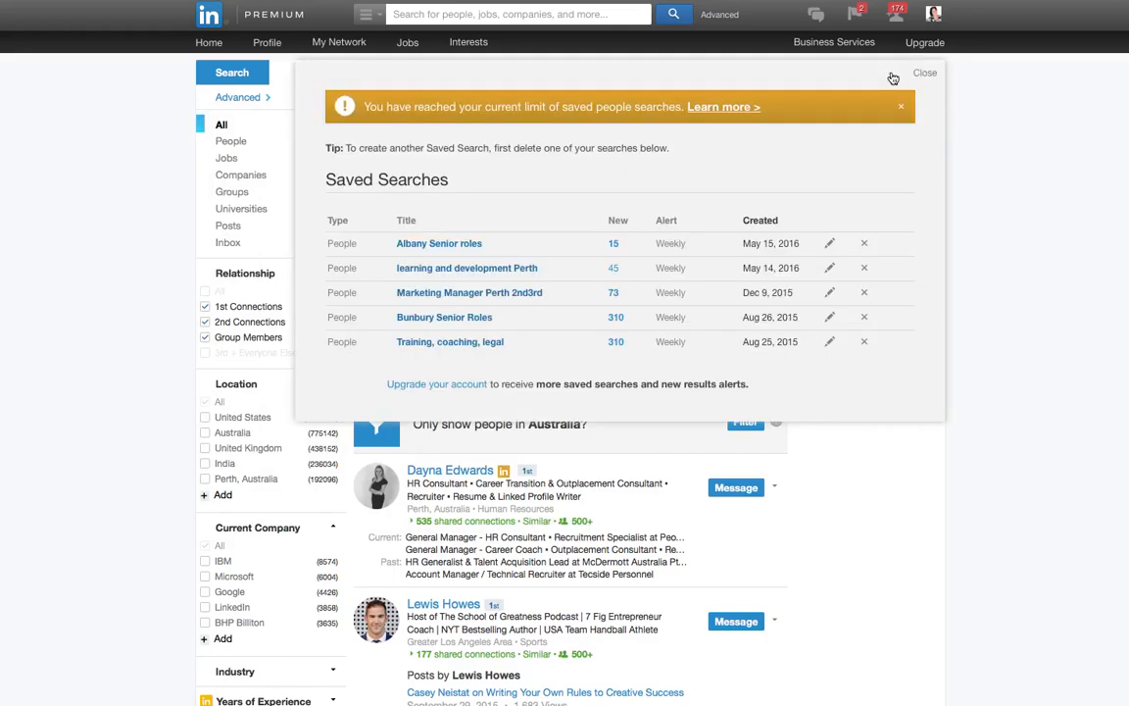
pyautogui.moveTo(891, 76)
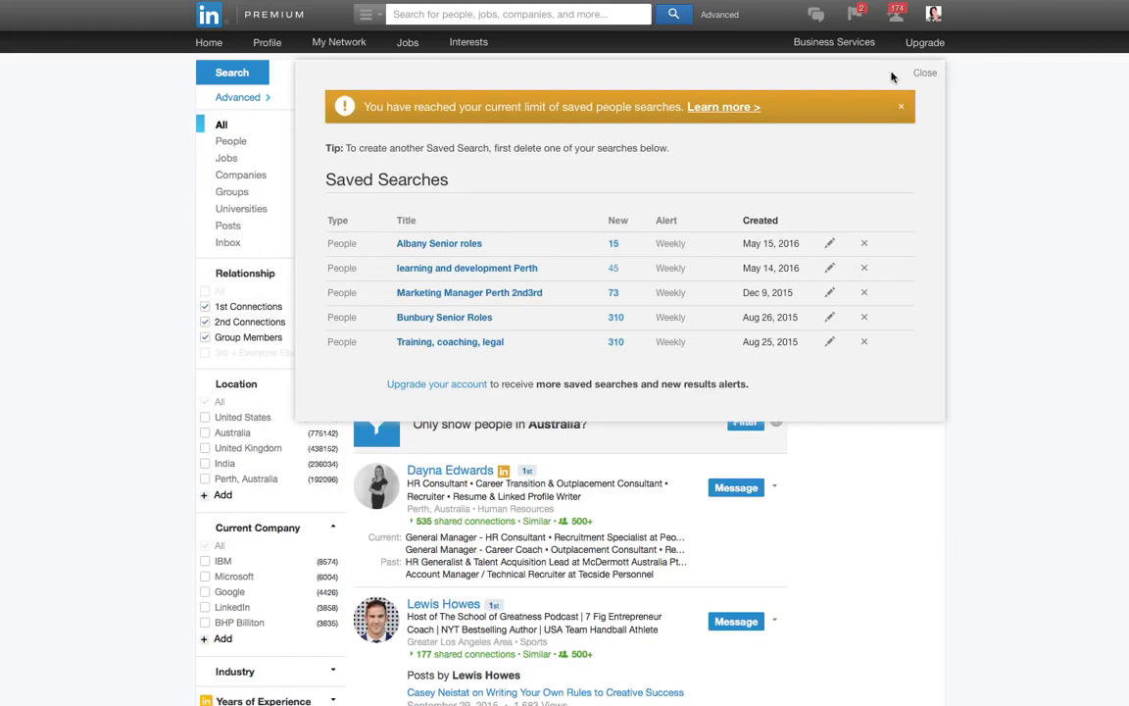
pyautogui.moveTo(449, 234)
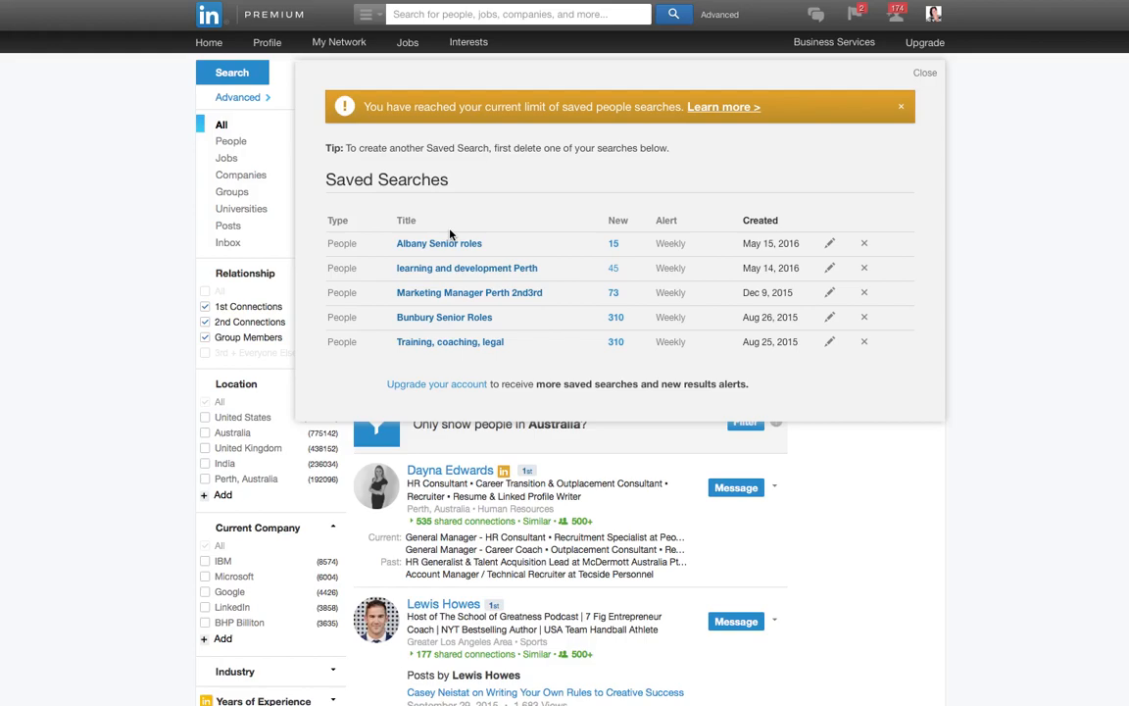
pyautogui.moveTo(431, 384)
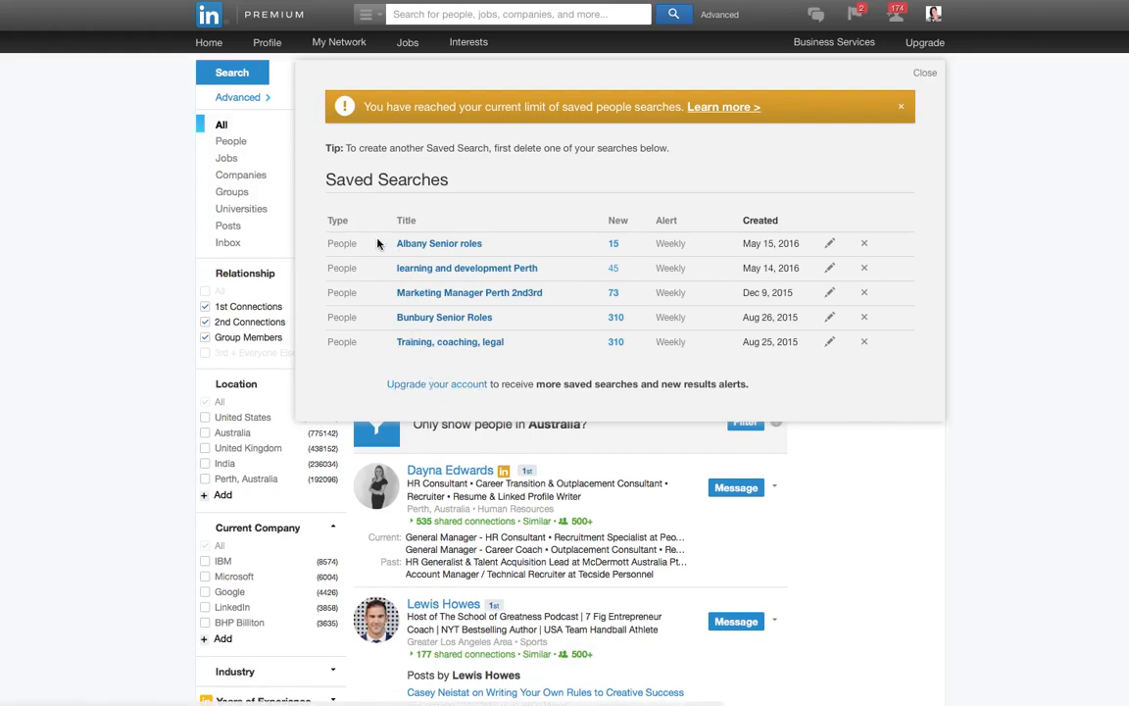
pyautogui.moveTo(429, 253)
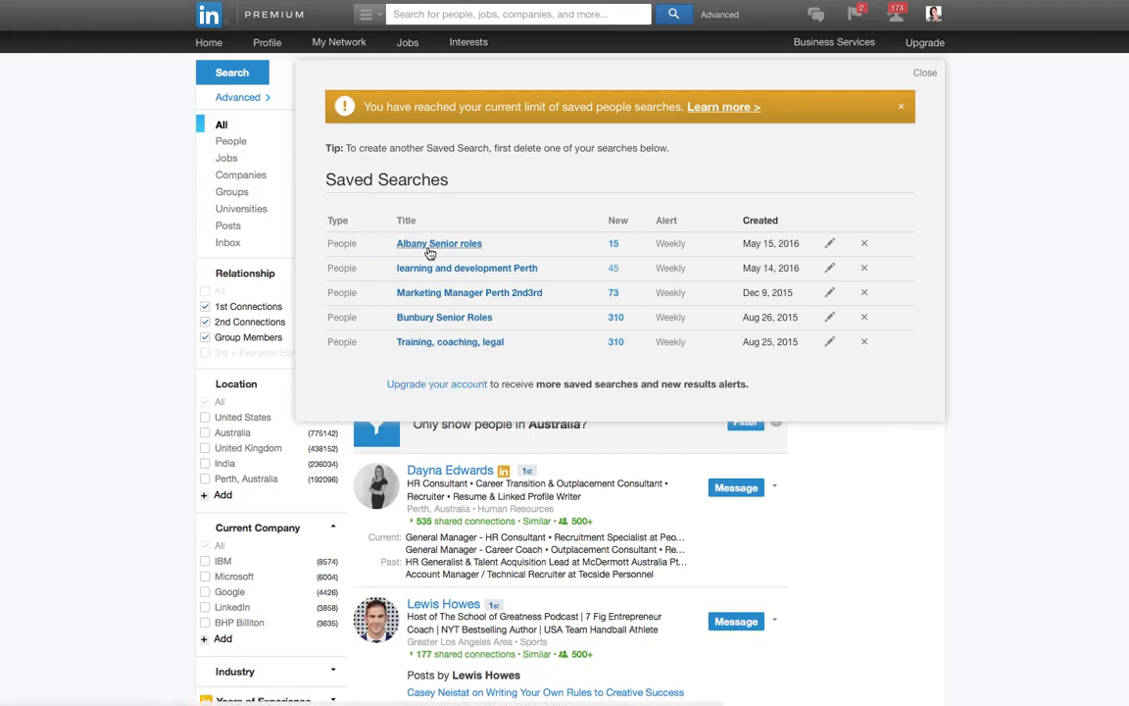
pyautogui.moveTo(455, 263)
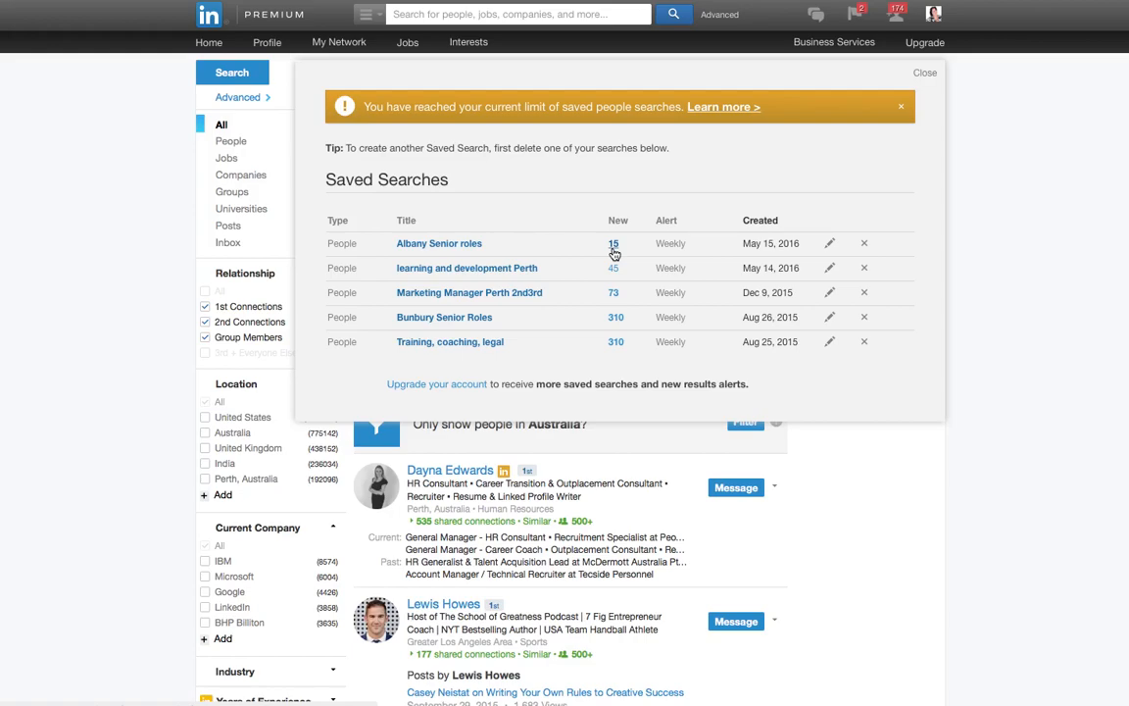
pyautogui.moveTo(757, 243)
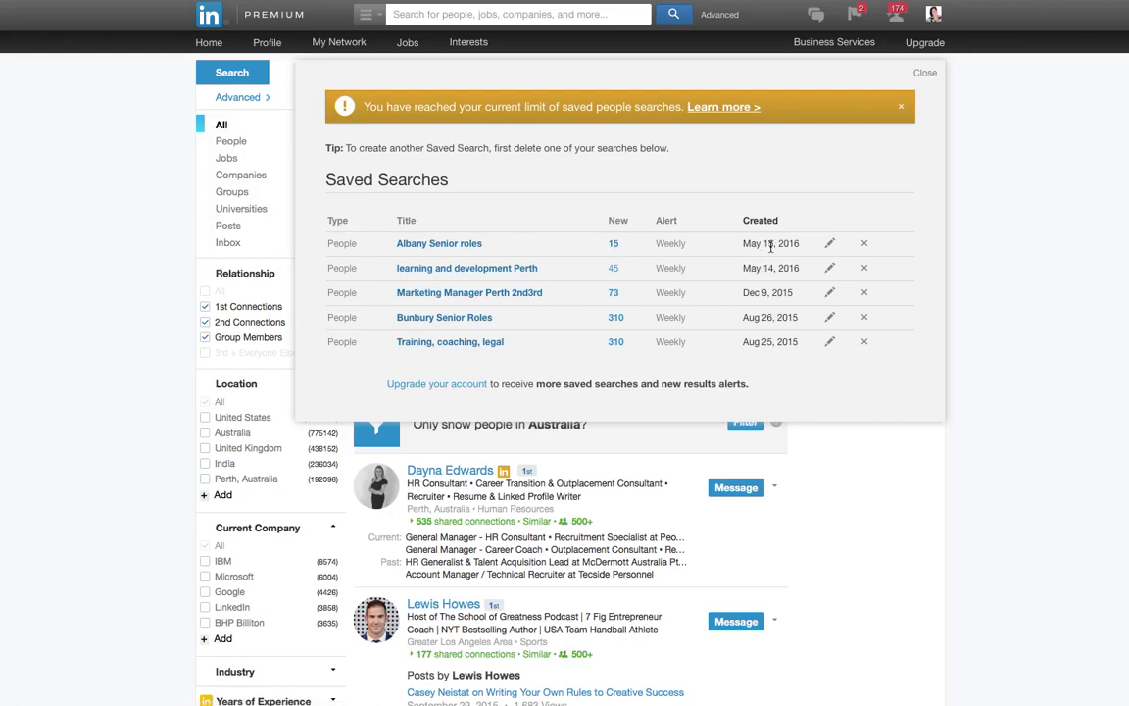
pyautogui.moveTo(602, 250)
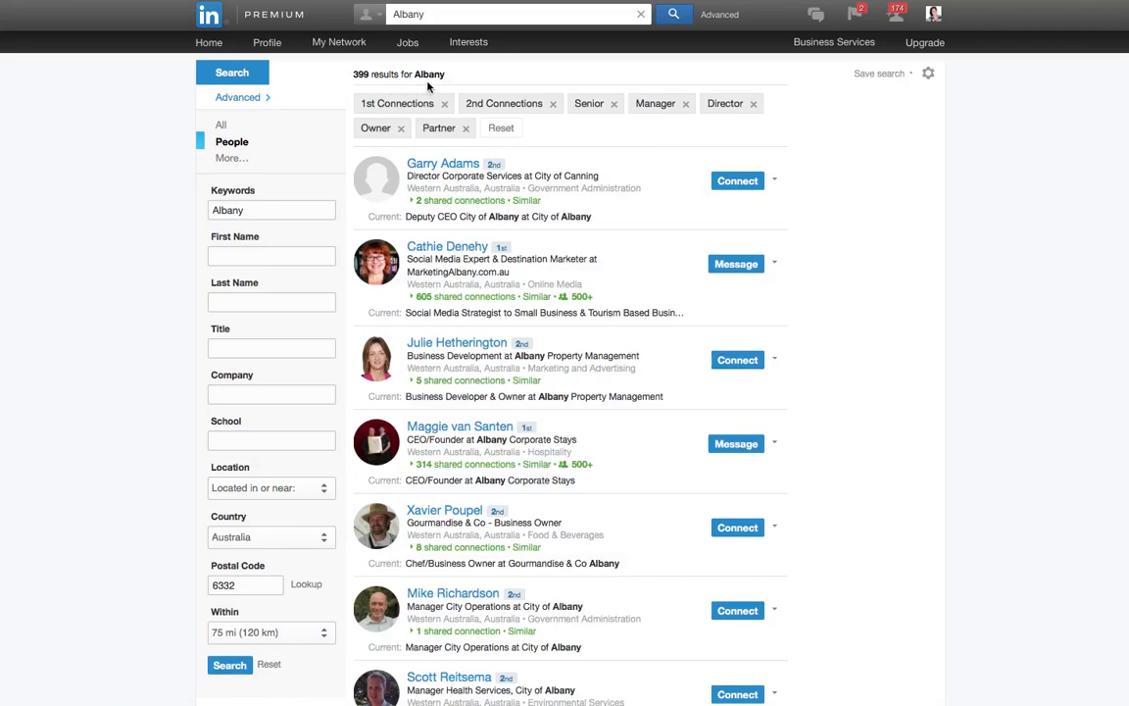
pyautogui.moveTo(668, 118)
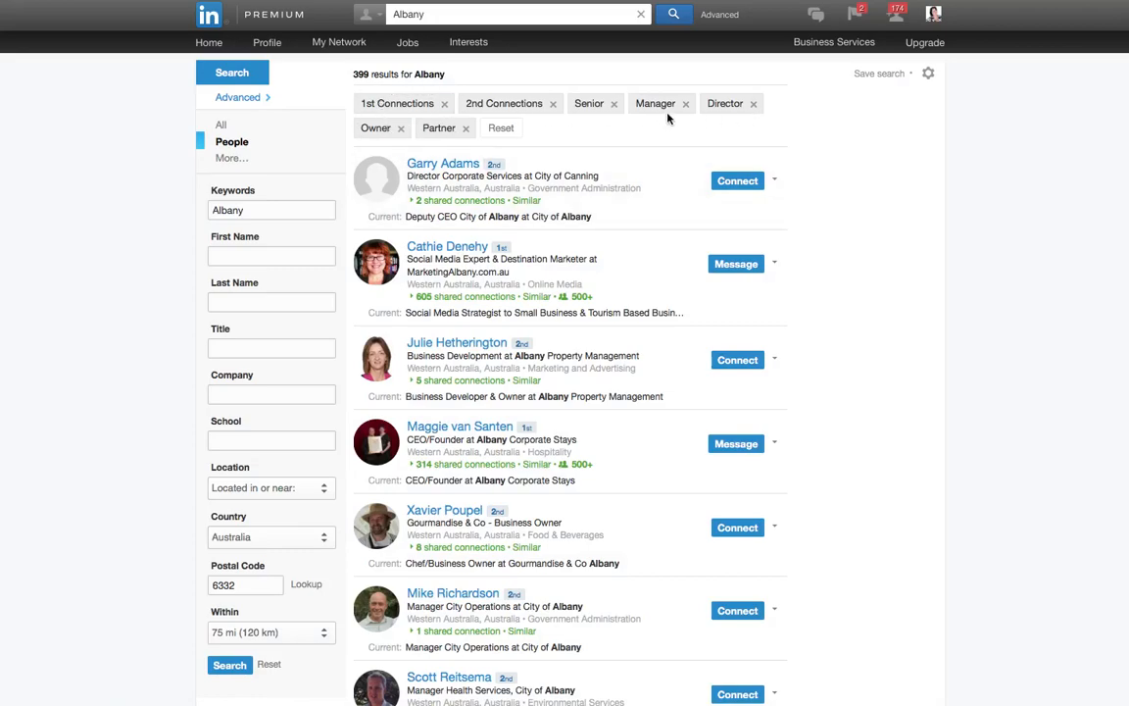
pyautogui.moveTo(730, 114)
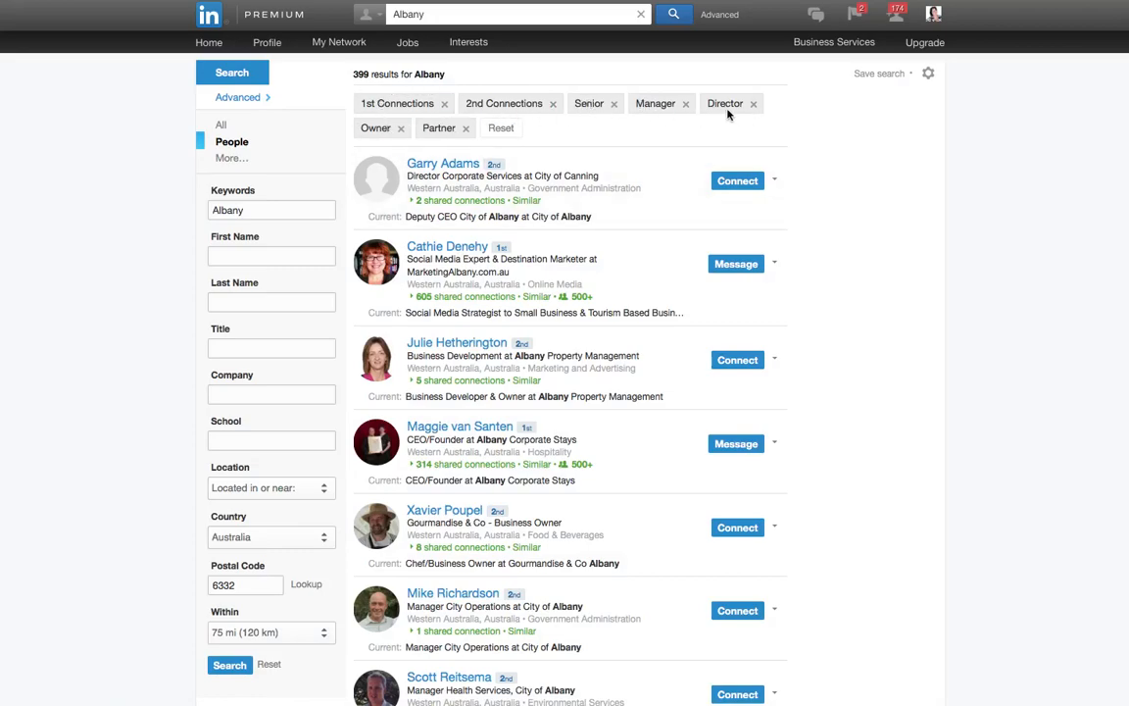
pyautogui.moveTo(535, 104)
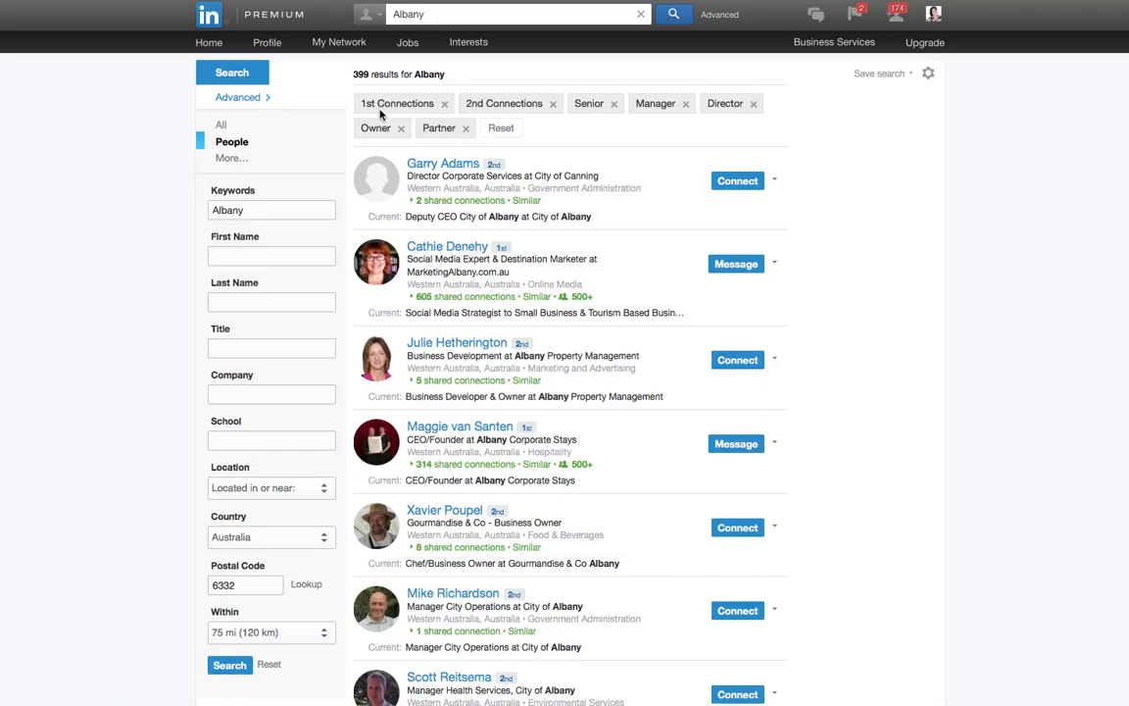
pyautogui.moveTo(442, 105)
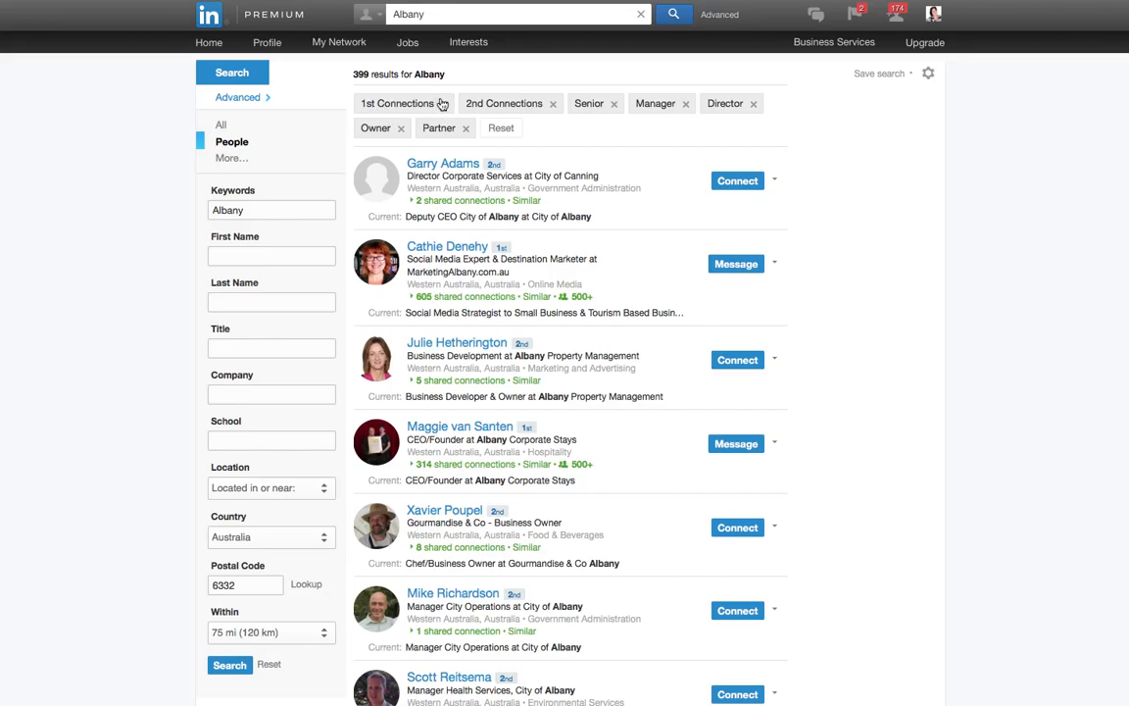
# Step: Remove the 1st Connections filter, leaving 393 2nd-degree Albany results
pyautogui.click(443, 103)
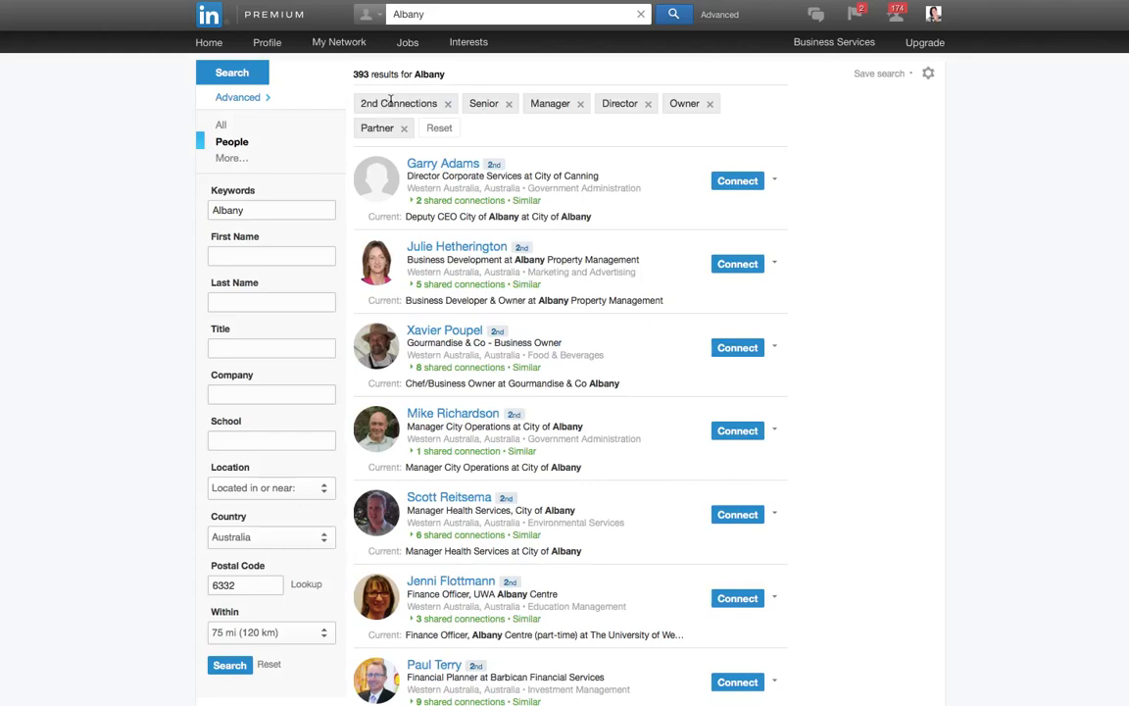
pyautogui.moveTo(630, 319)
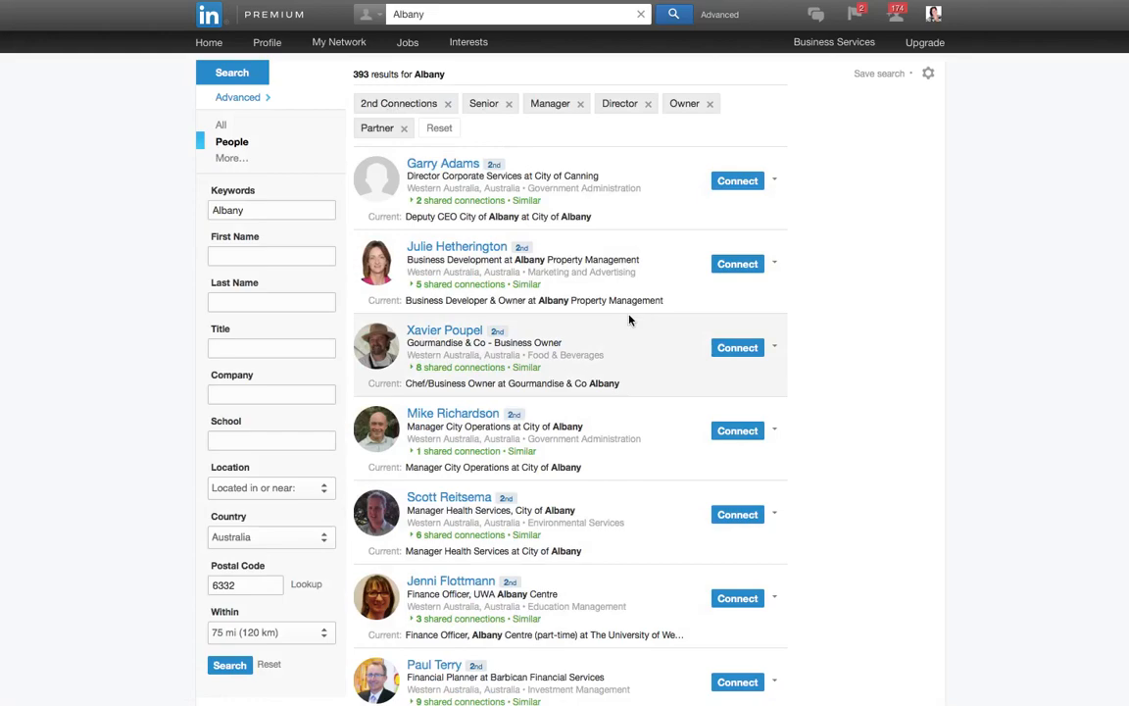
pyautogui.moveTo(631, 285)
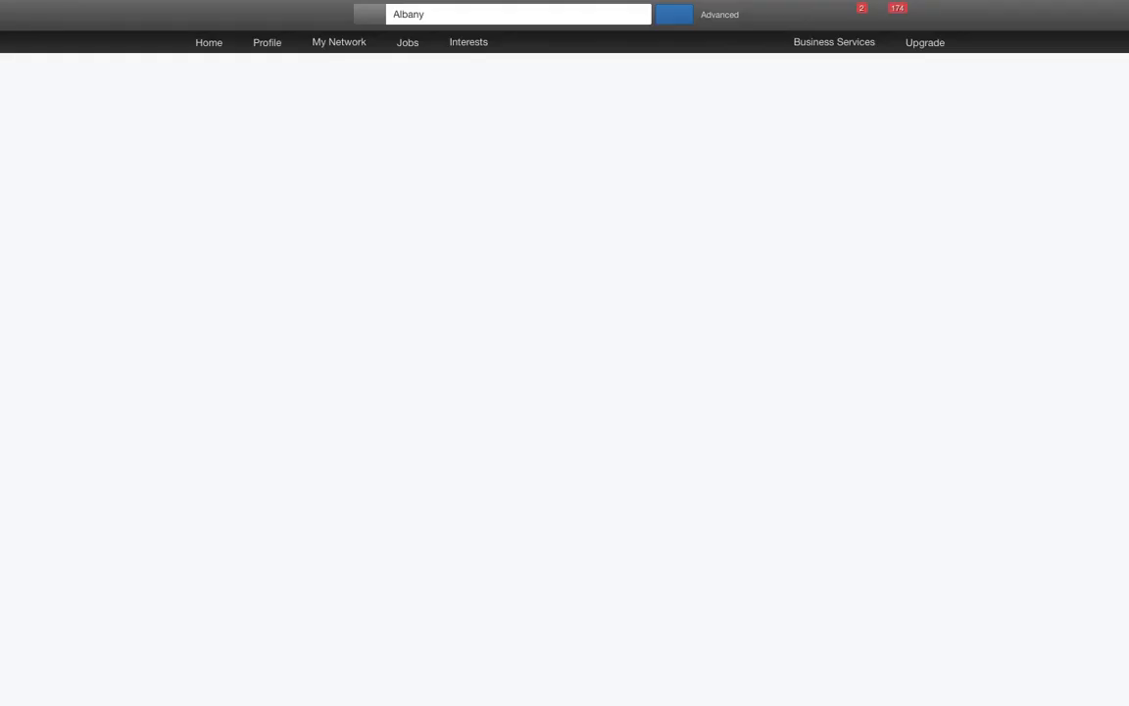
# Step: Select the Albany search URL in the address bar for copying
pyautogui.click(676, 14)
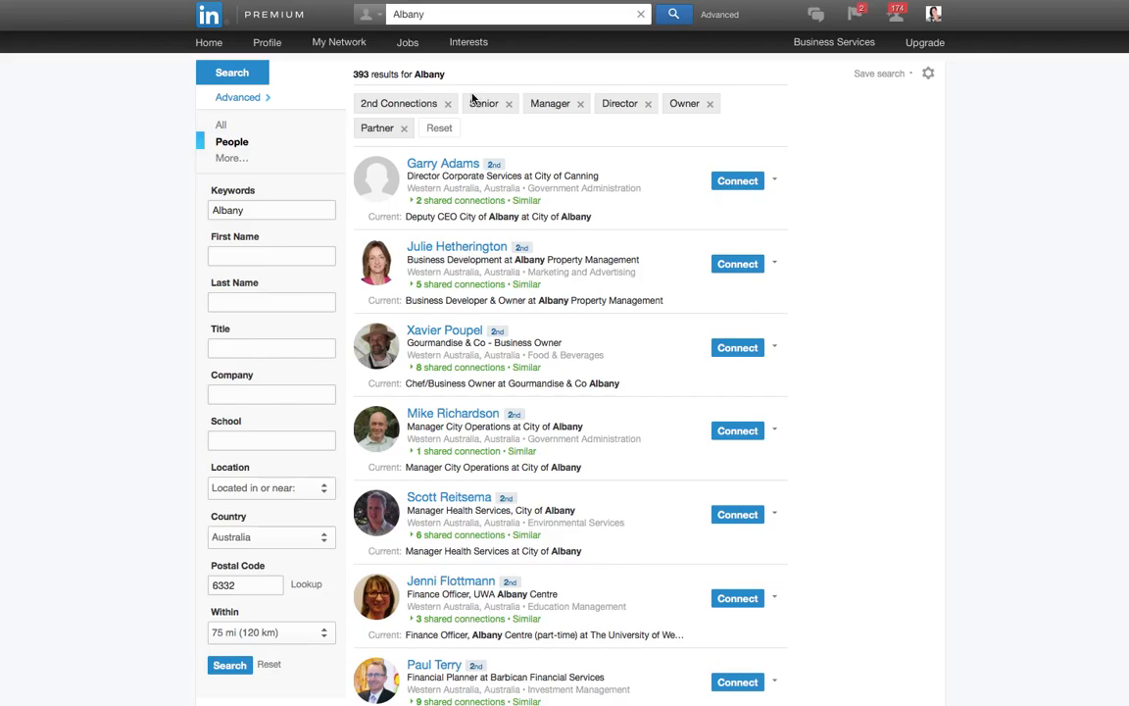
pyautogui.moveTo(438, 163)
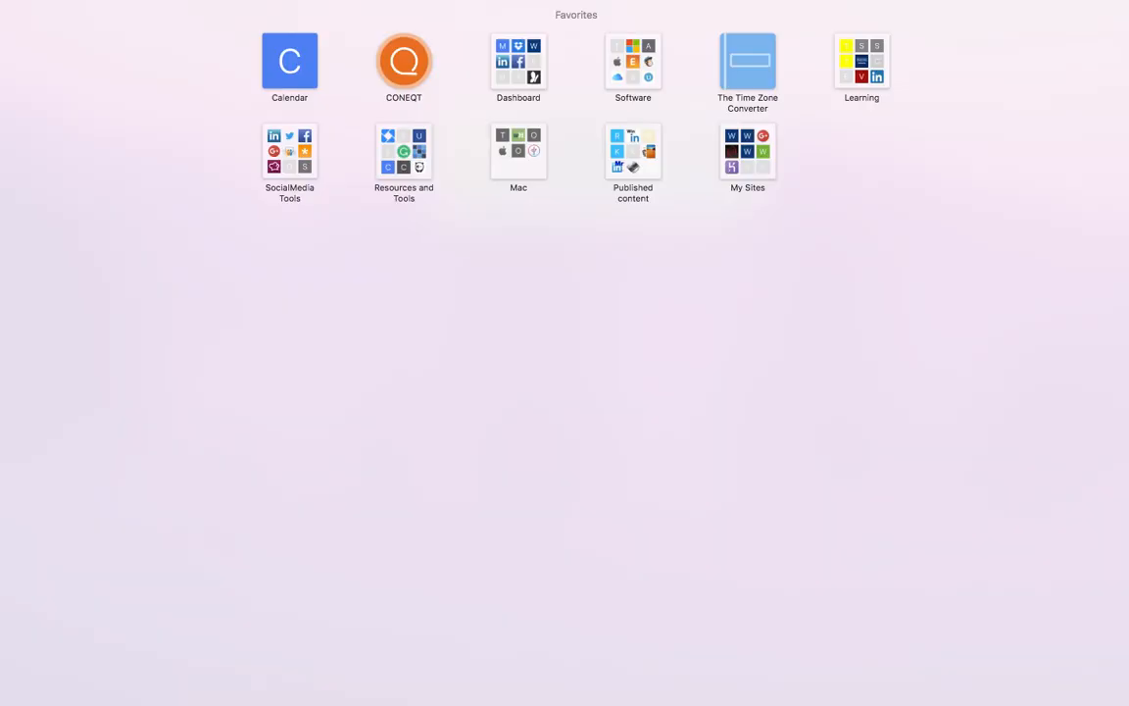
pyautogui.moveTo(955, 2)
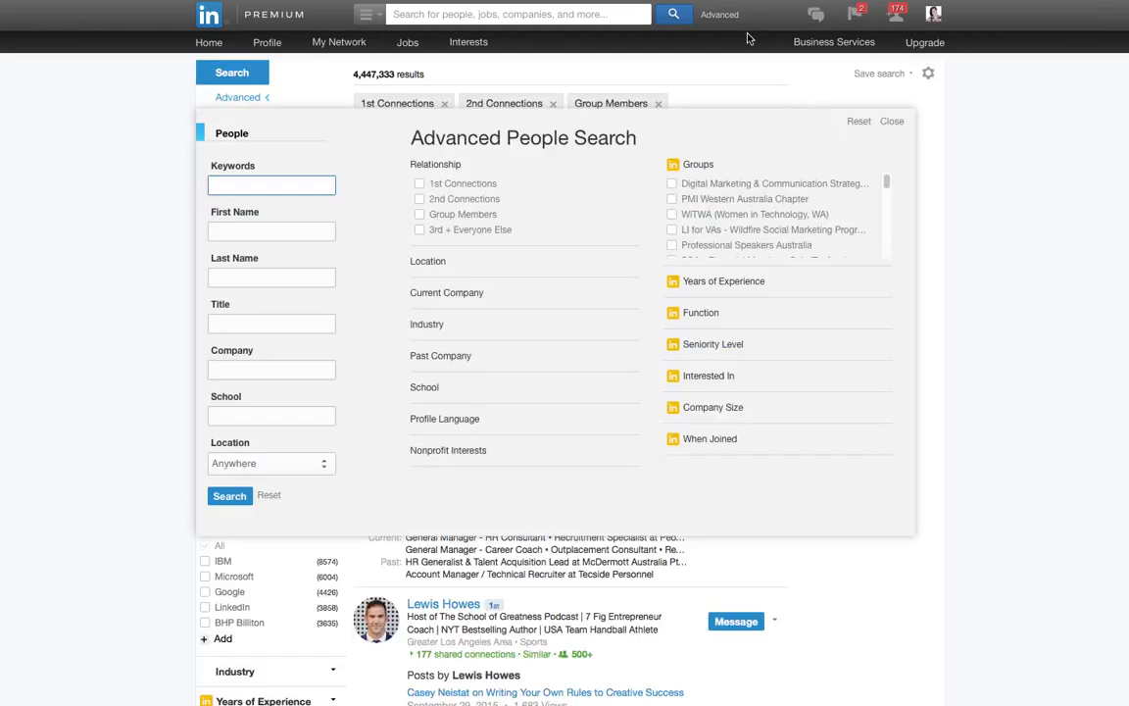
# Step: Close the advanced form and open Albany Senior roles' 15 new results from Saved Searches
pyautogui.click(891, 120)
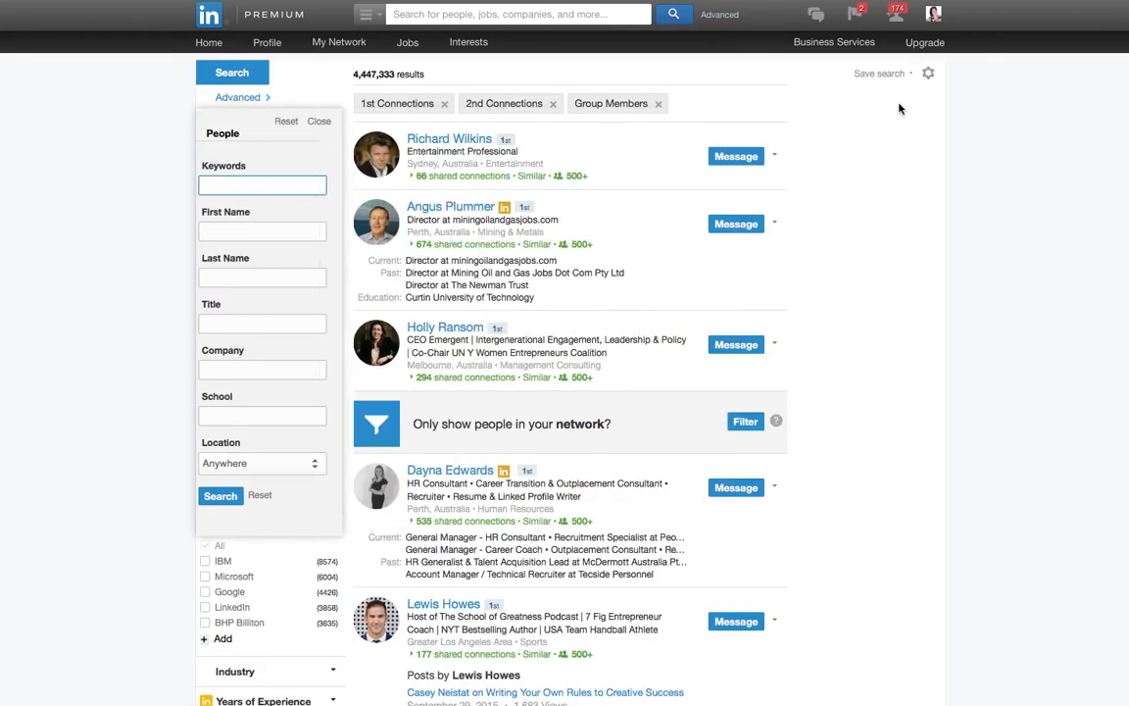
pyautogui.click(870, 73)
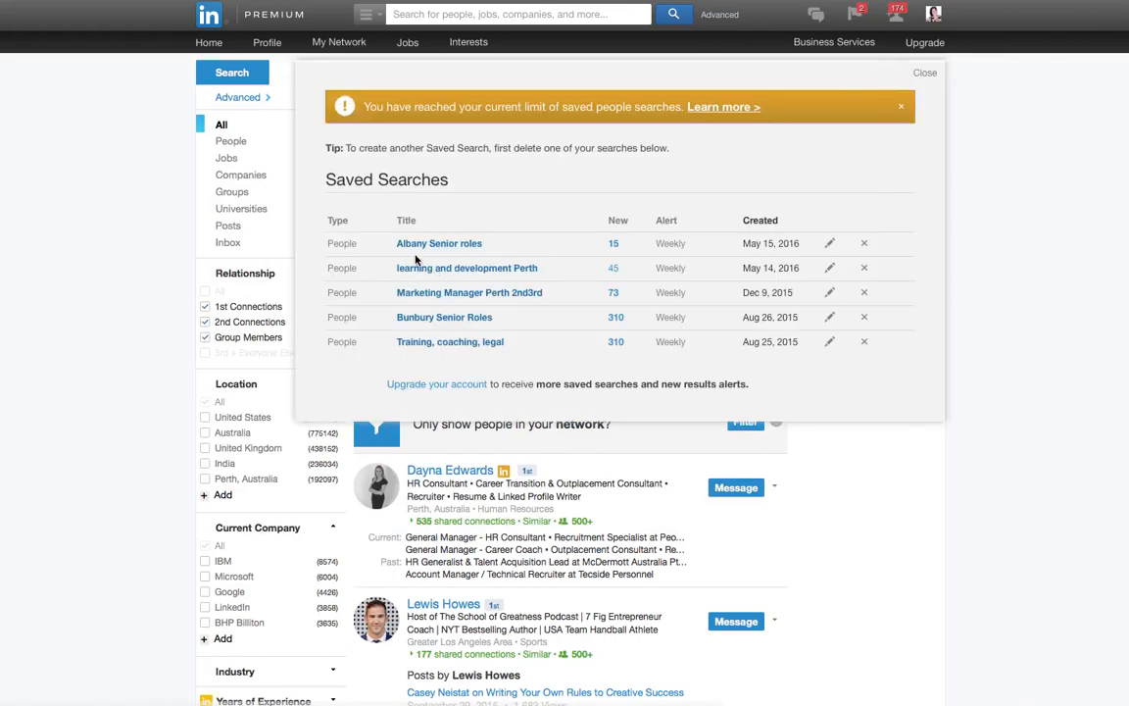
pyautogui.moveTo(378, 227)
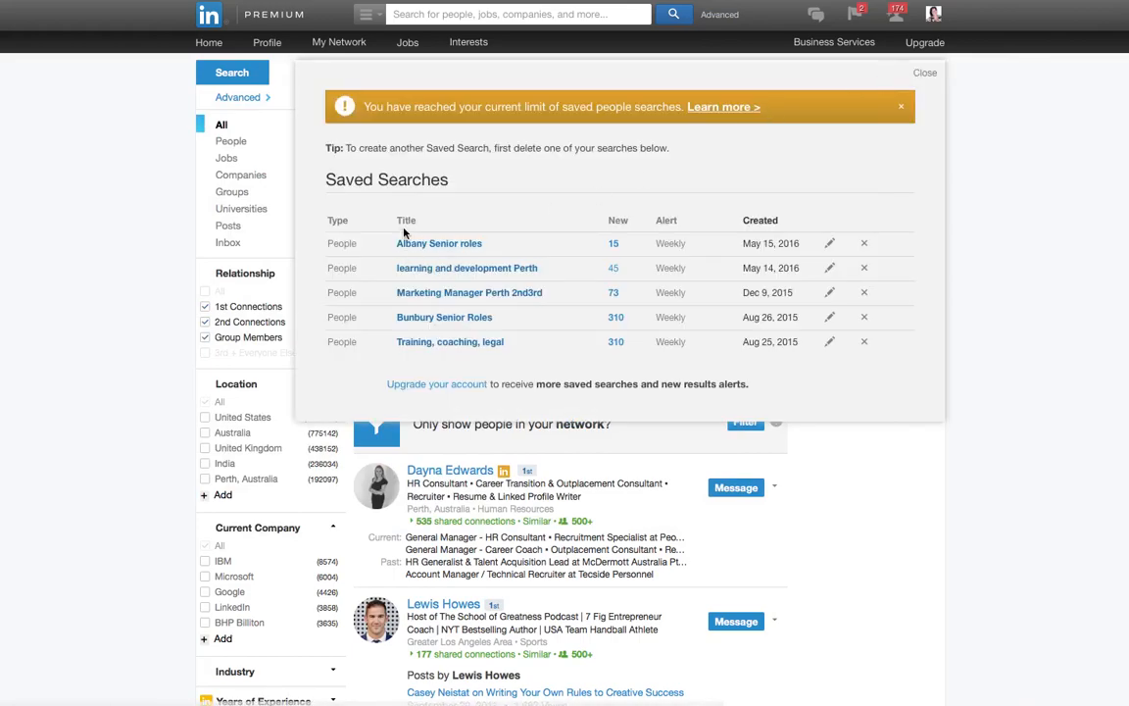
pyautogui.moveTo(585, 277)
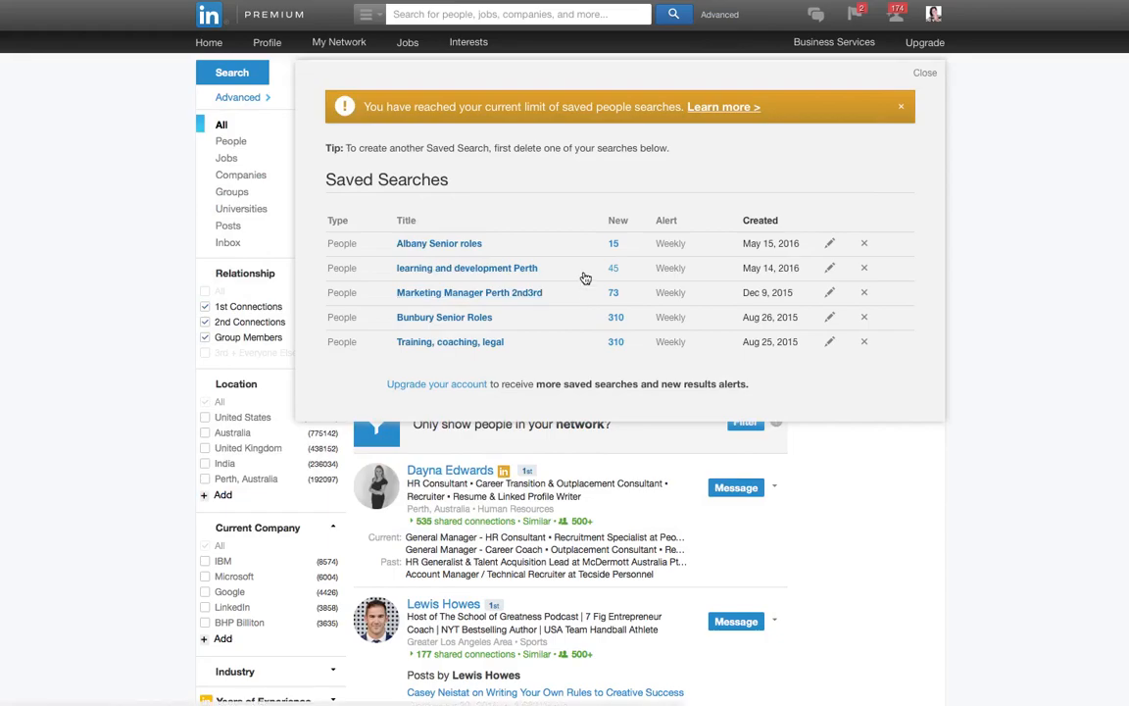
pyautogui.click(438, 243)
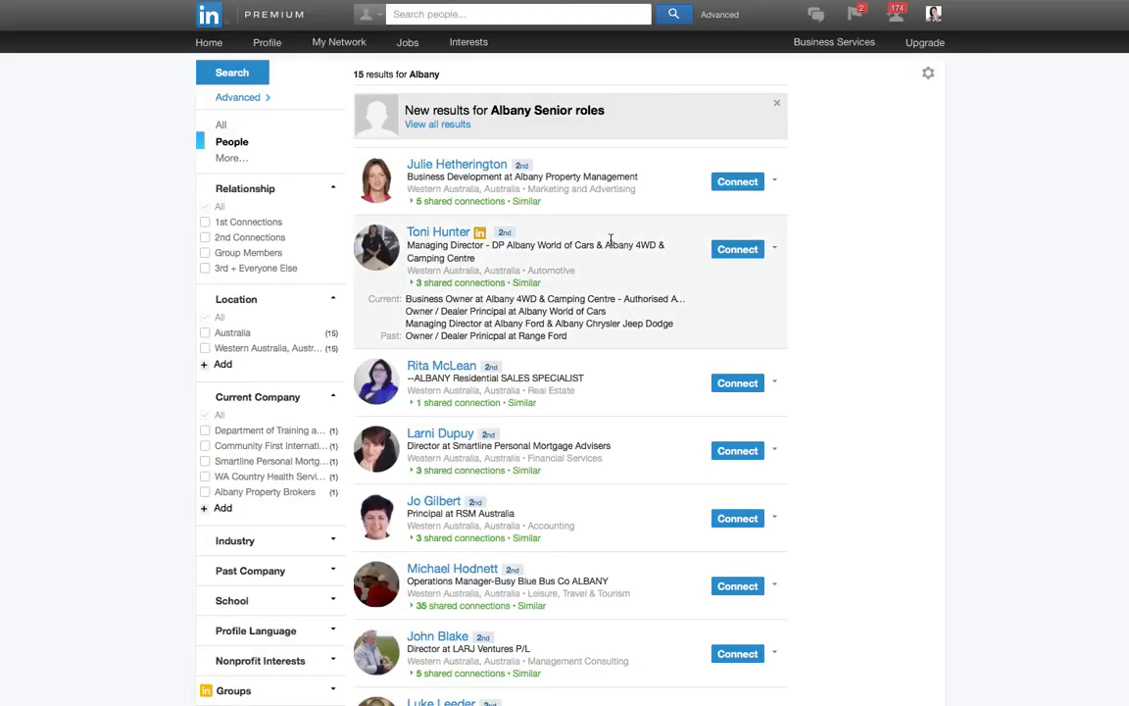
pyautogui.moveTo(565, 204)
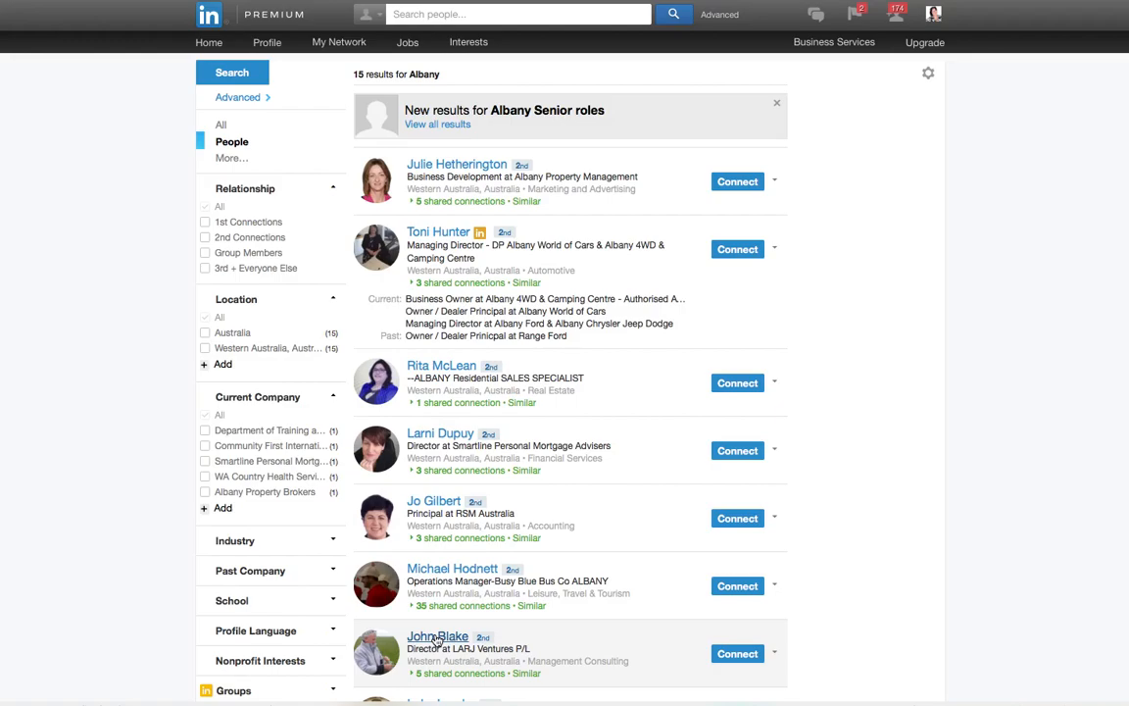
pyautogui.moveTo(441, 646)
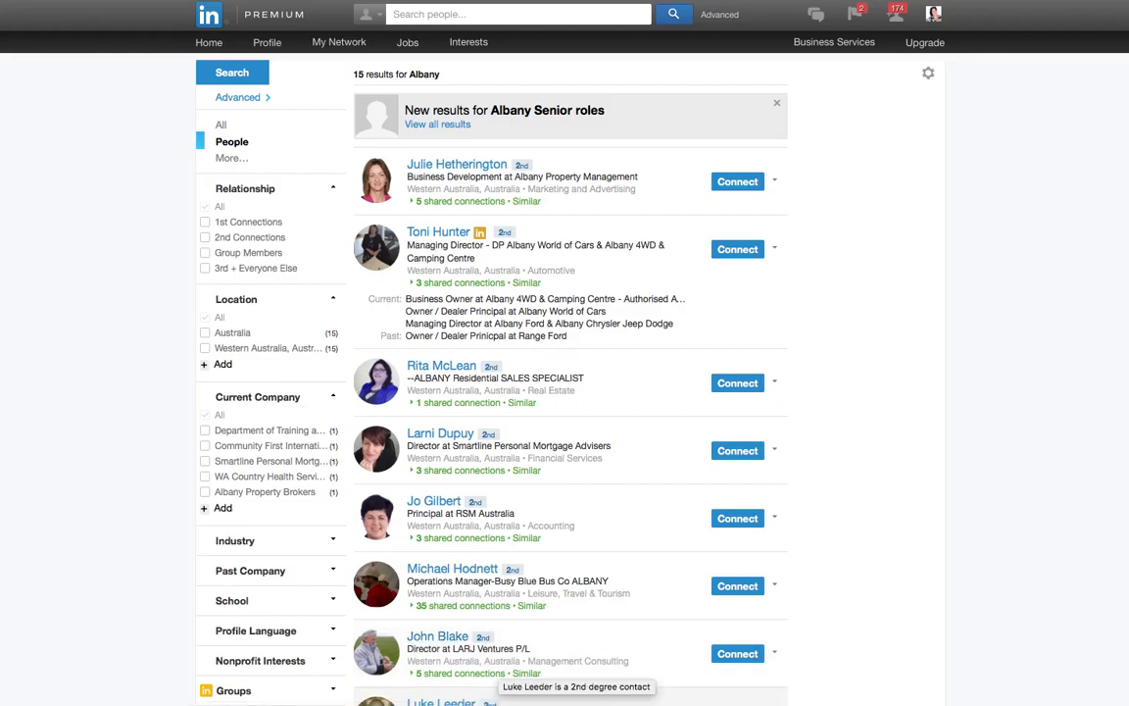